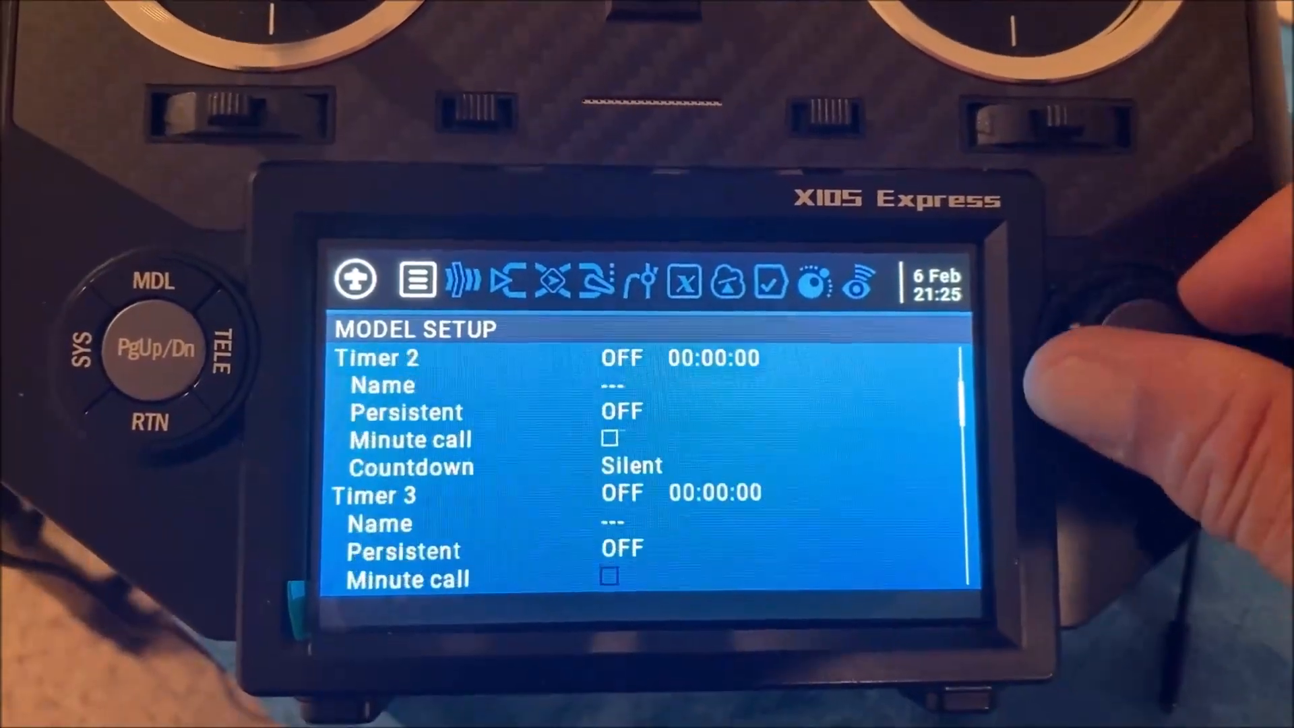
Reach the External RF section showing R9M ACCESS mode with channel range CH1–CH16
scroll(down, 3)
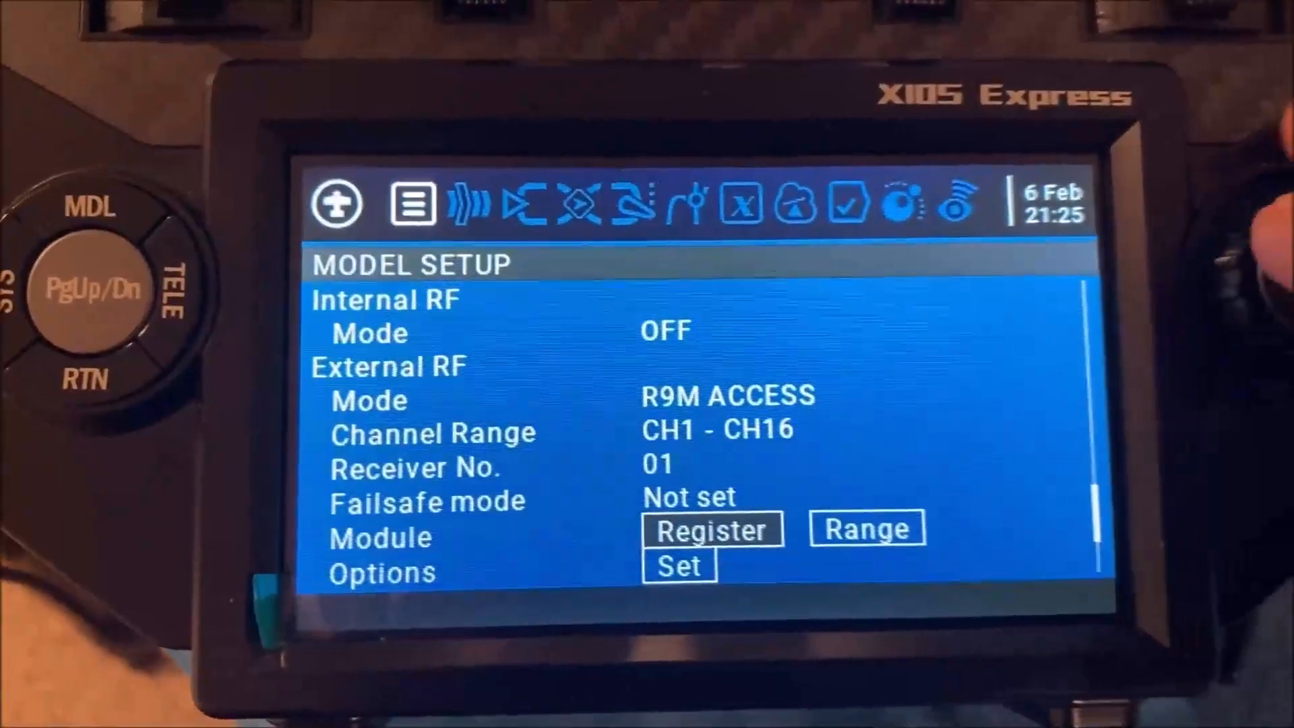
Complete registration so Receiver 1 shows the bound R9SLIM-O under the external module
click(711, 528)
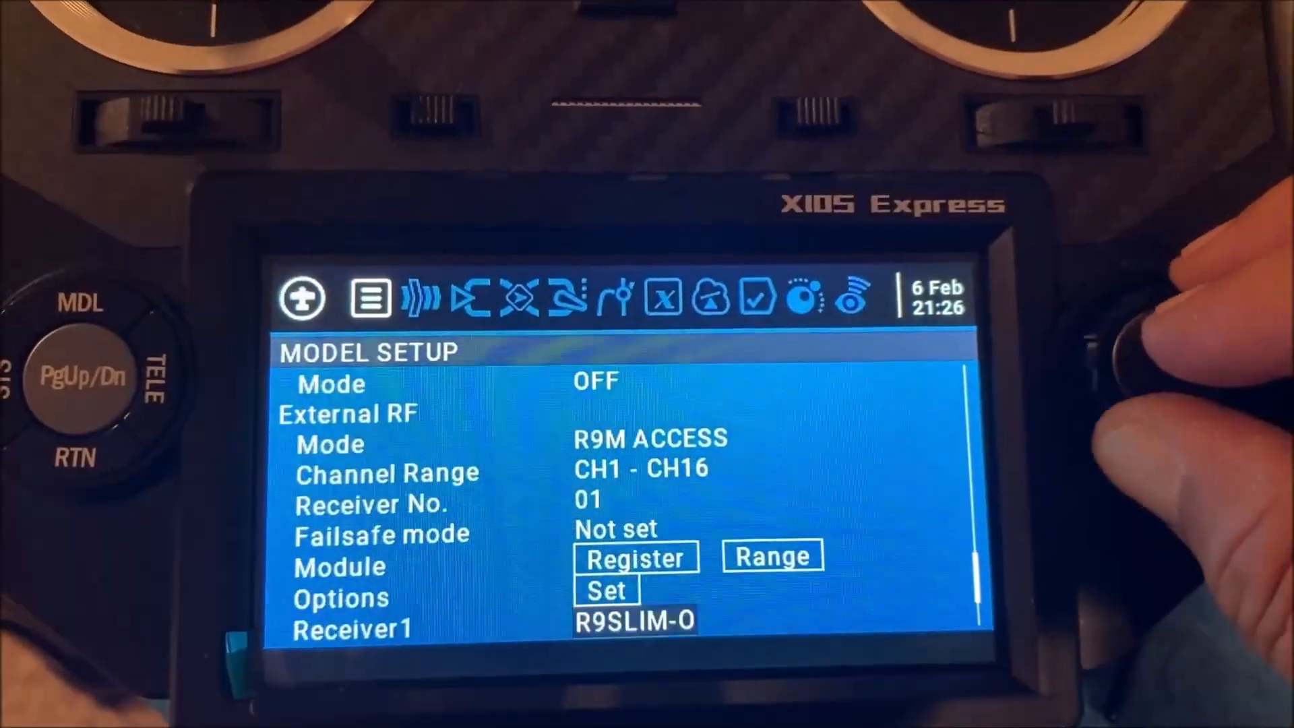
scroll(down, 3)
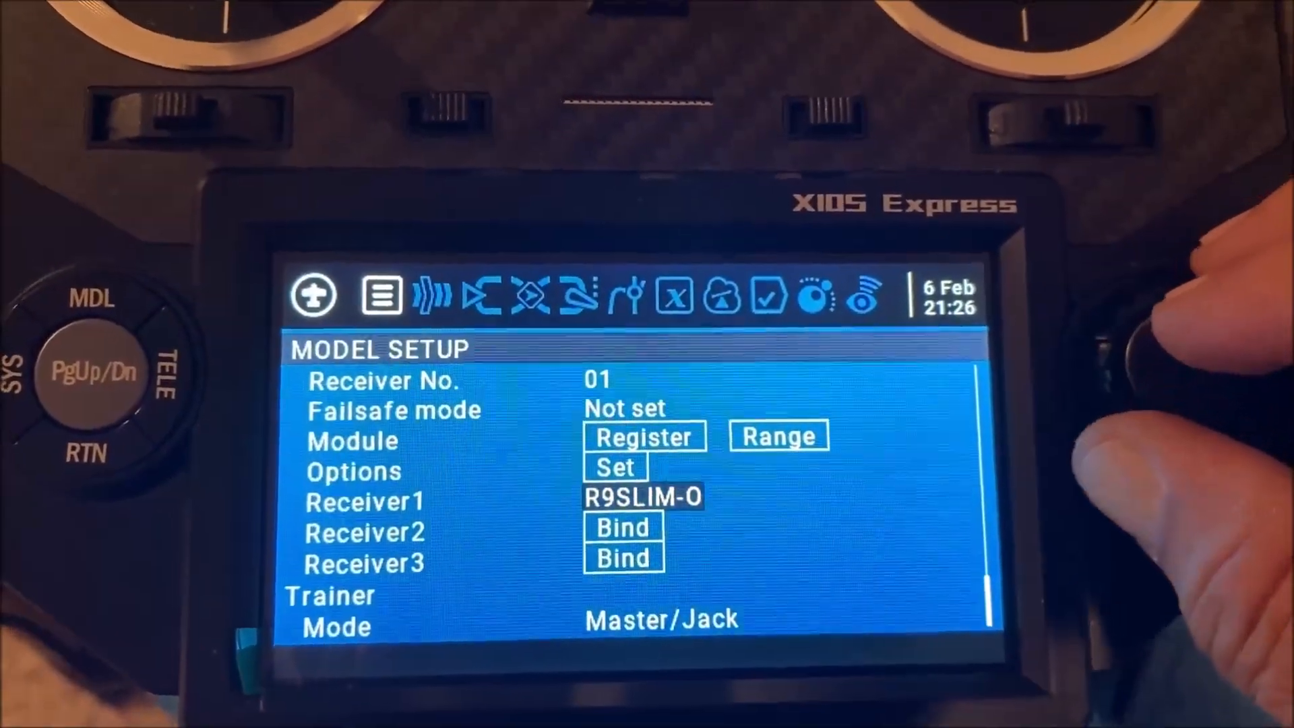